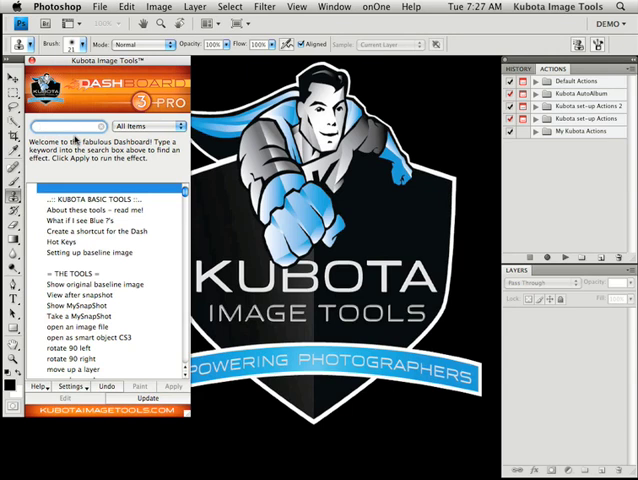
# Filter the Kubota Dashboard's category list to Basic Tools
pyautogui.write('land')
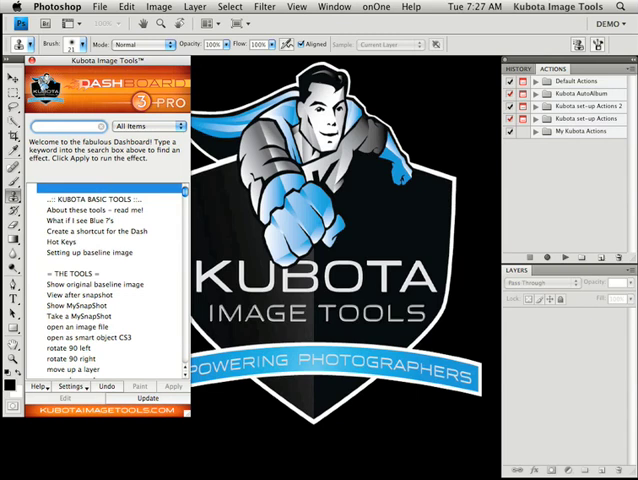
pyautogui.write('lorl')
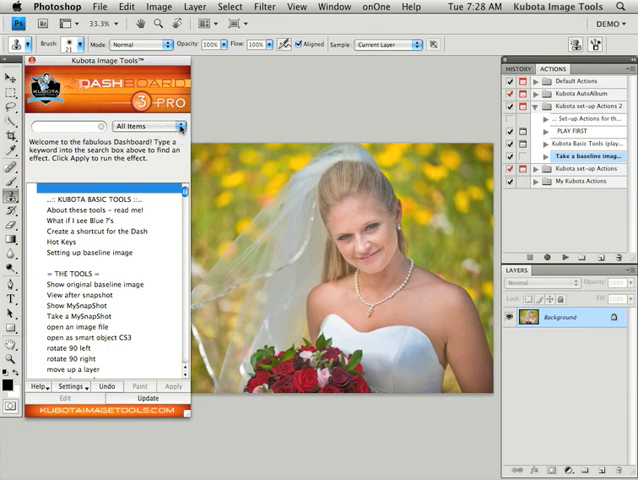
pyautogui.click(177, 124)
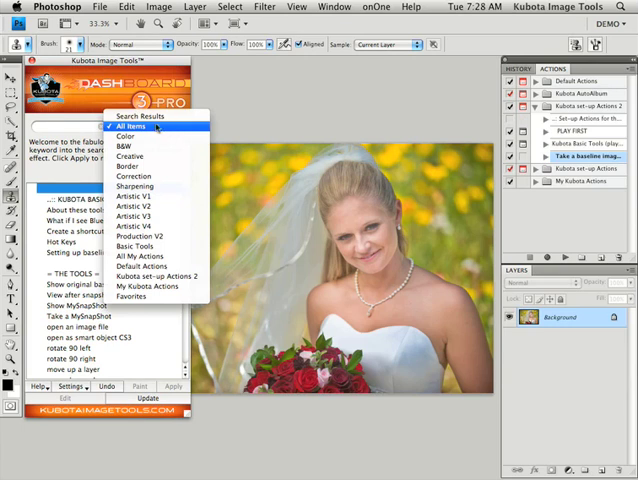
pyautogui.moveTo(128, 136)
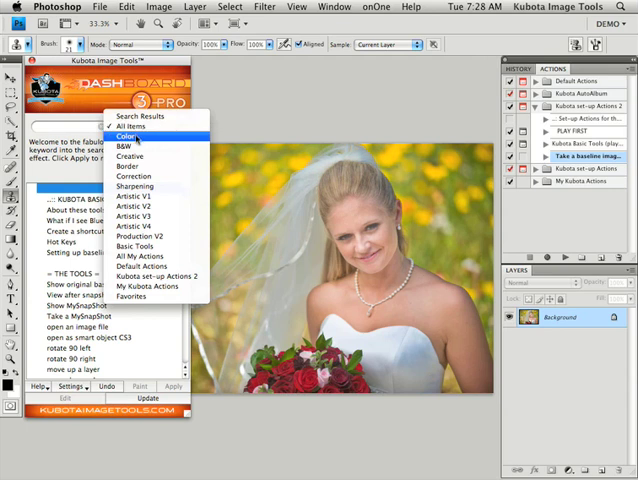
pyautogui.moveTo(135, 158)
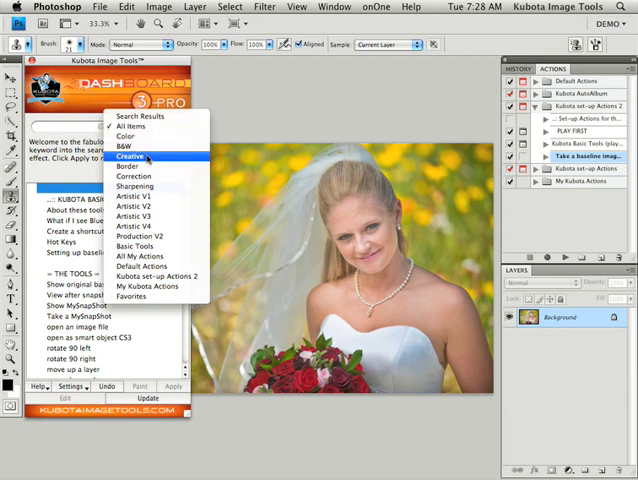
pyautogui.moveTo(150, 176)
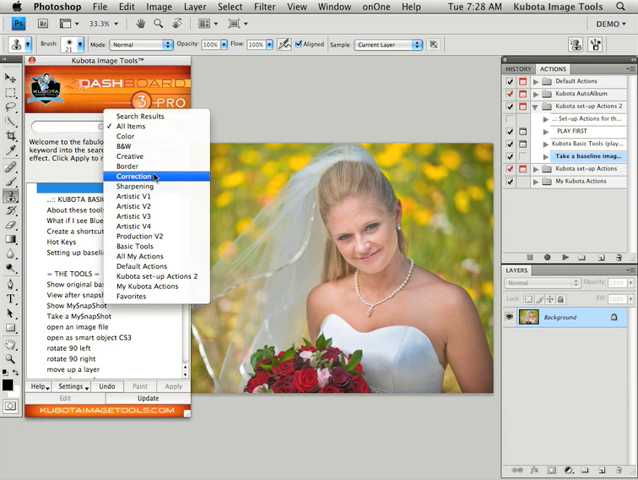
pyautogui.moveTo(147, 187)
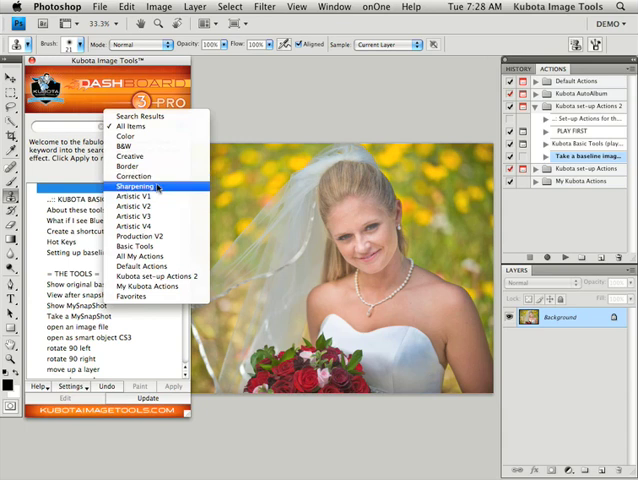
pyautogui.moveTo(140, 217)
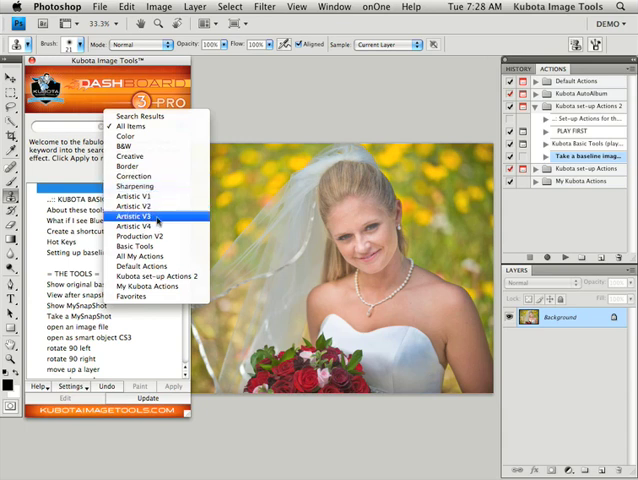
pyautogui.moveTo(150, 237)
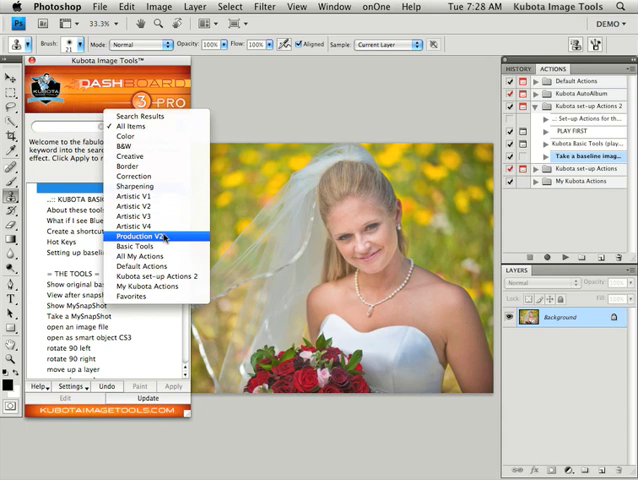
pyautogui.click(136, 246)
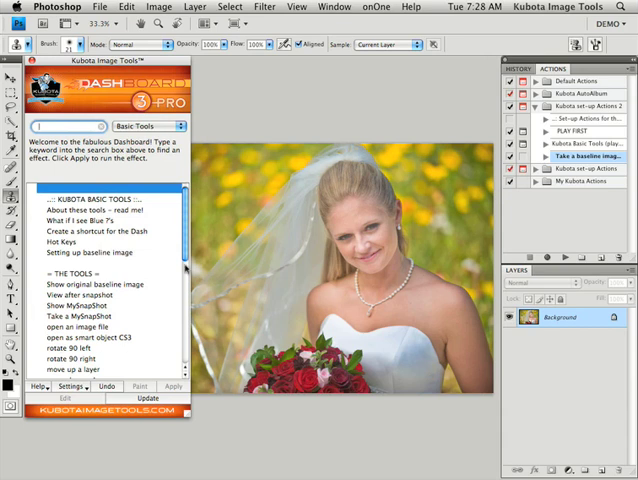
pyautogui.scroll(-3)
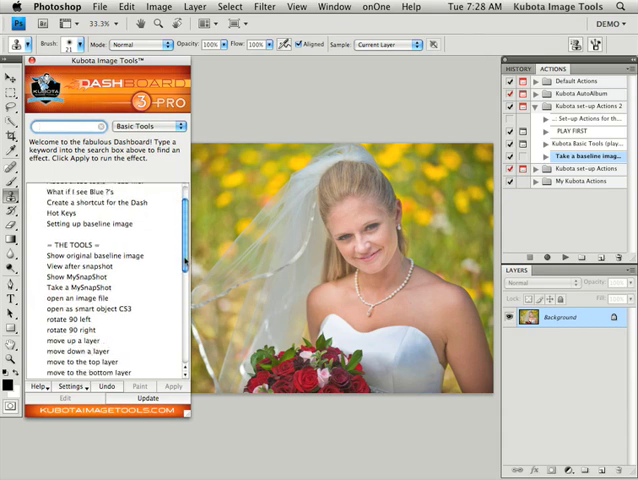
pyautogui.scroll(-3)
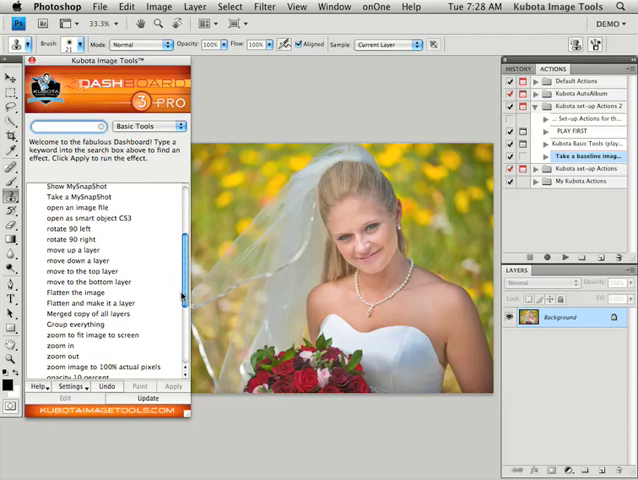
pyautogui.scroll(-3)
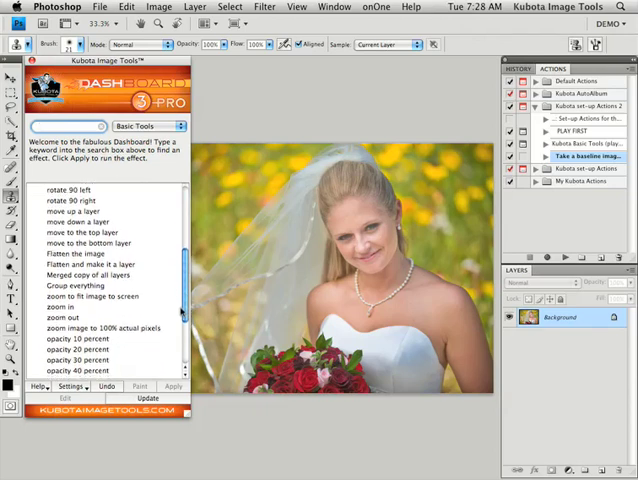
pyautogui.scroll(-3)
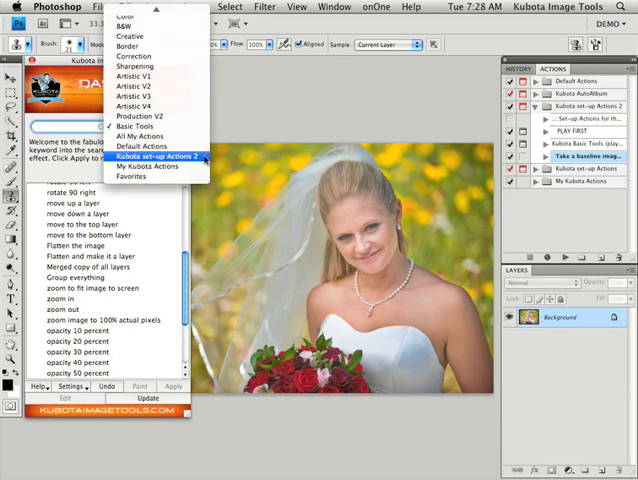
pyautogui.moveTo(150, 166)
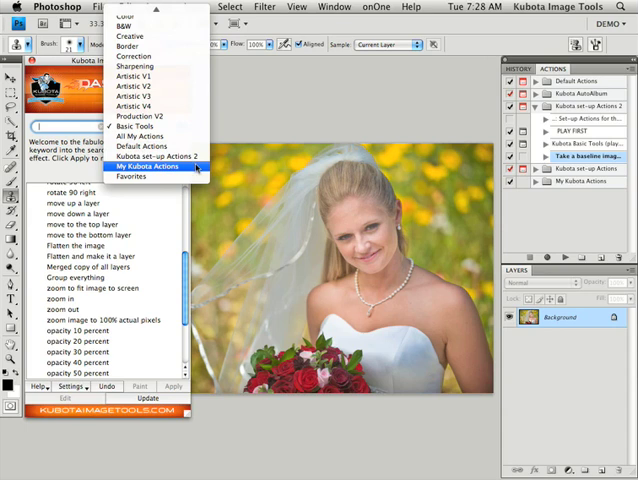
pyautogui.moveTo(140, 146)
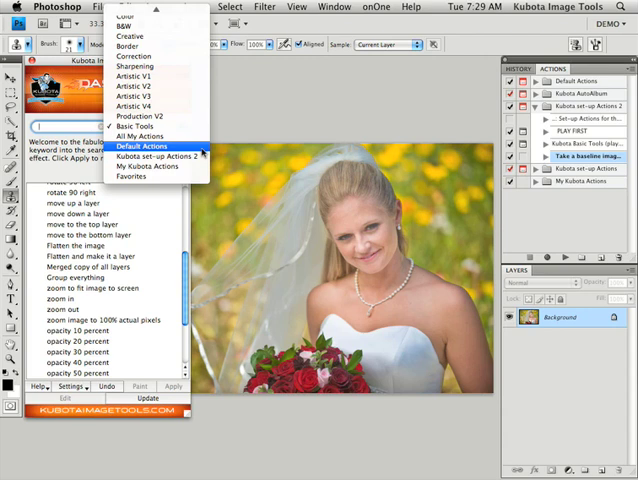
pyautogui.moveTo(150, 156)
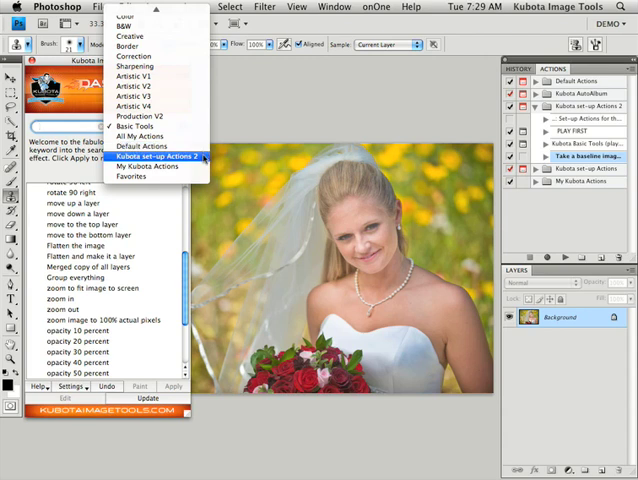
pyautogui.moveTo(152, 166)
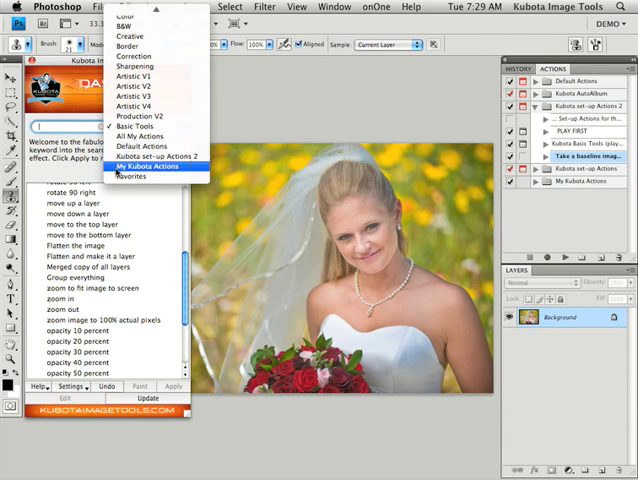
# Show My Kubota Actions, star Kiyoko + Edge as a favorite, and search 'favori'
pyautogui.click(147, 166)
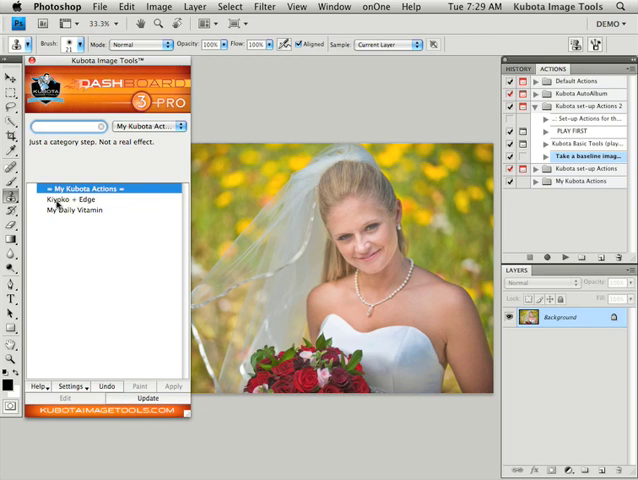
pyautogui.click(75, 199)
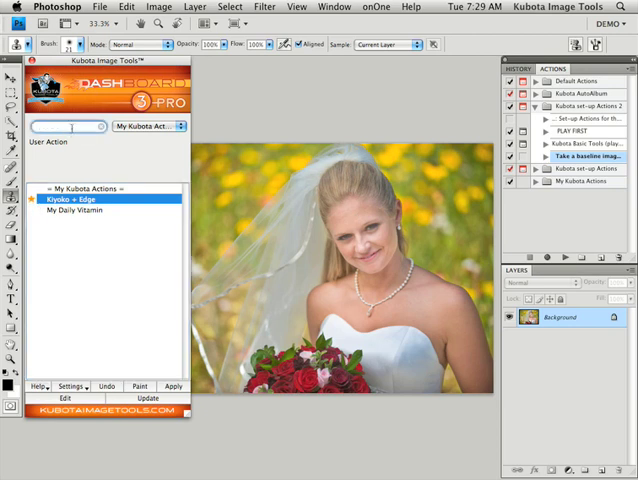
pyautogui.write('favori')
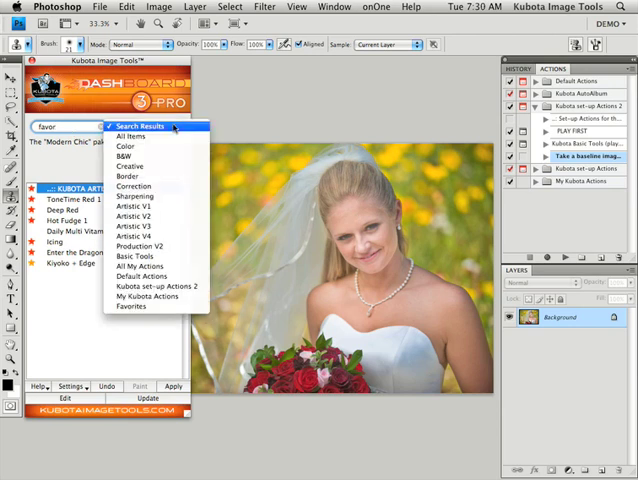
# From Favorites, apply Kiyoko + Edge, adding KiYoko Punch and Edge Burner layers
pyautogui.click(129, 307)
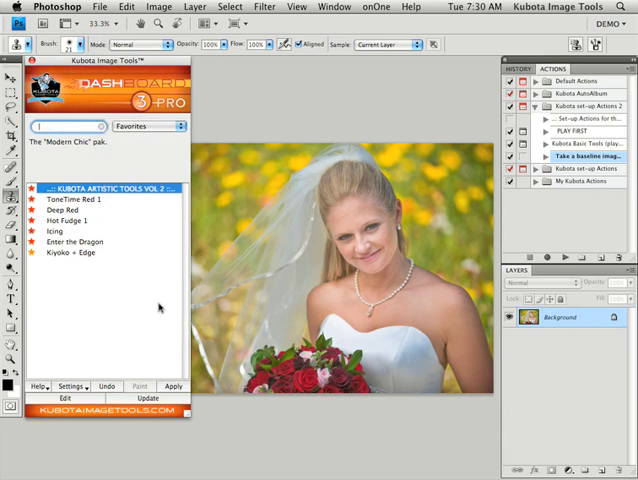
pyautogui.moveTo(55, 258)
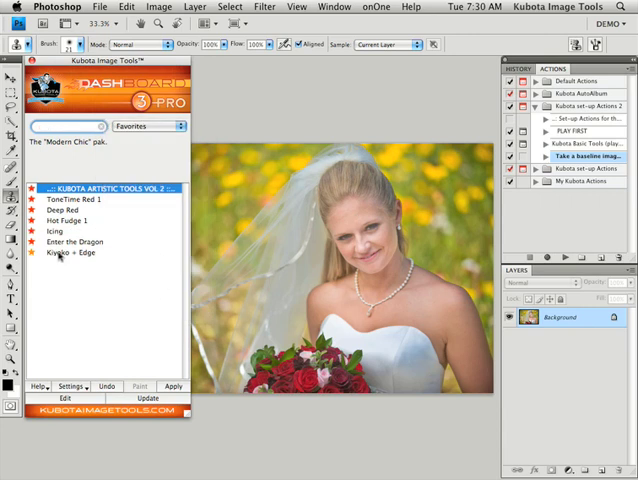
pyautogui.click(72, 252)
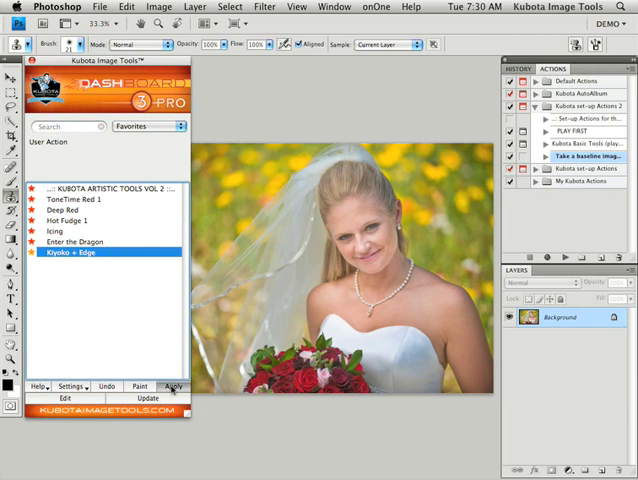
pyautogui.click(173, 386)
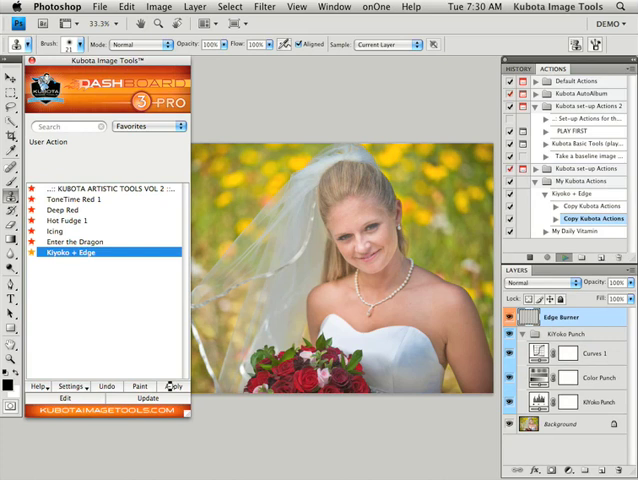
pyautogui.click(173, 386)
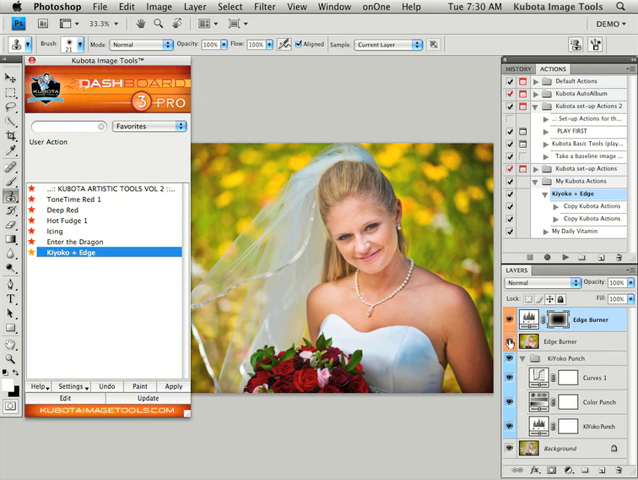
# Open the Kubota Dashboard 3 User Guide from the Dashboard's Help list
pyautogui.click(512, 355)
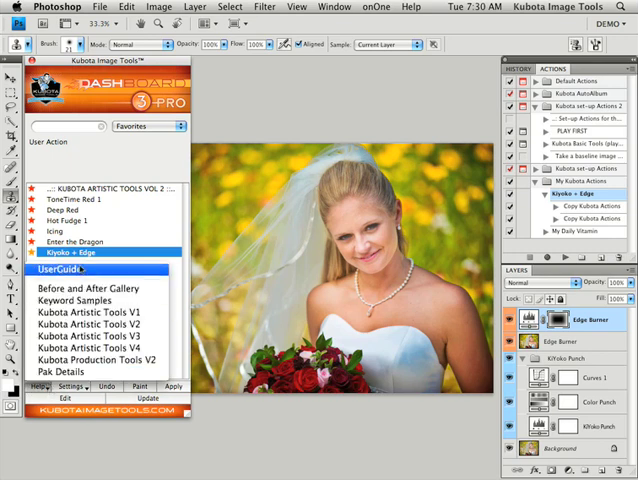
pyautogui.click(60, 269)
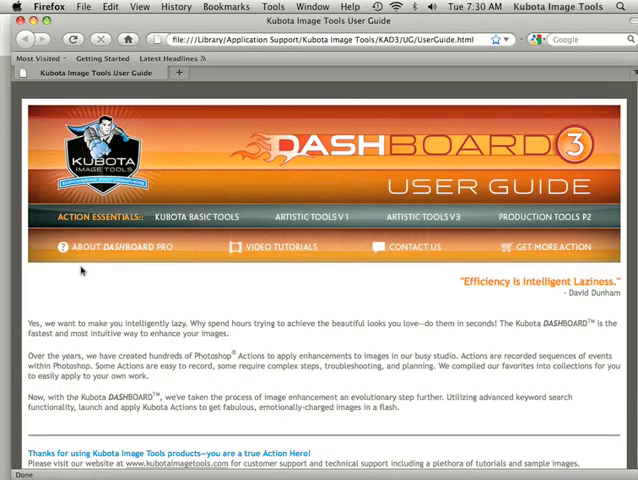
# Visit the guide's Kubota Basic Tools page, then About Dashboard Pro
pyautogui.click(195, 217)
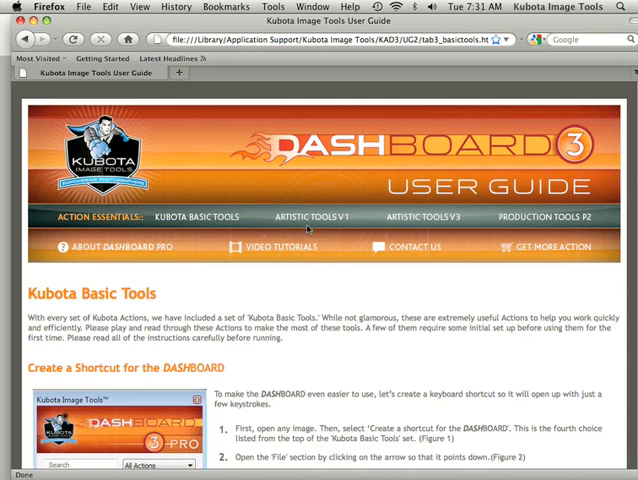
pyautogui.moveTo(545, 230)
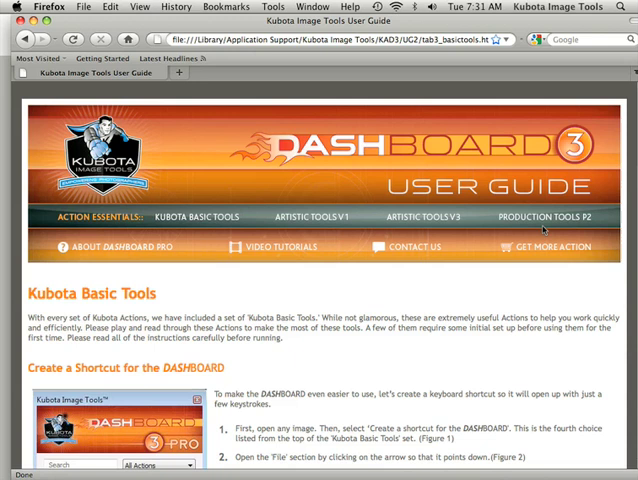
pyautogui.click(120, 247)
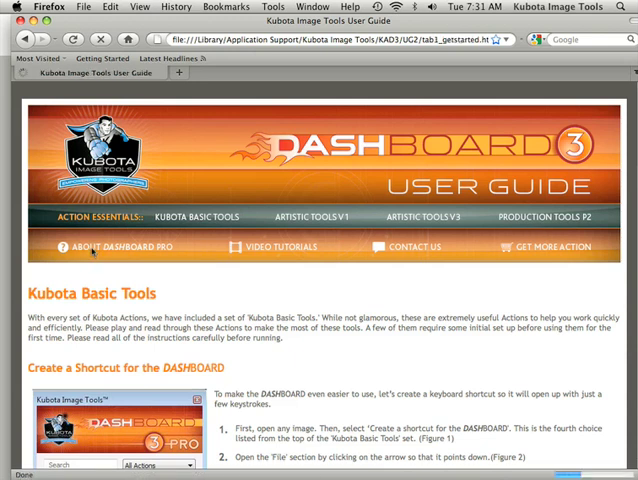
pyautogui.click(113, 247)
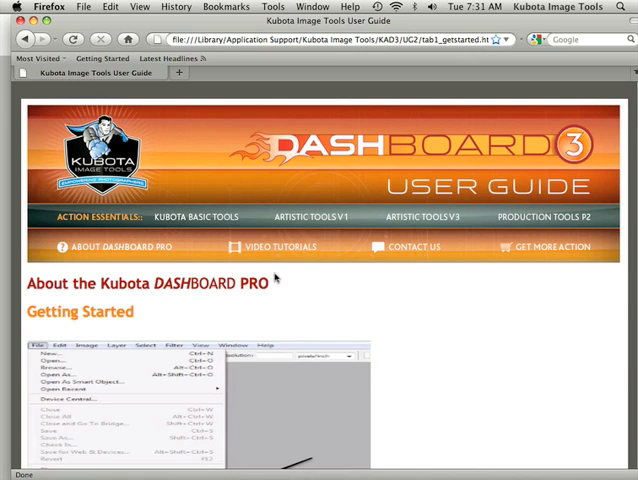
pyautogui.moveTo(217, 304)
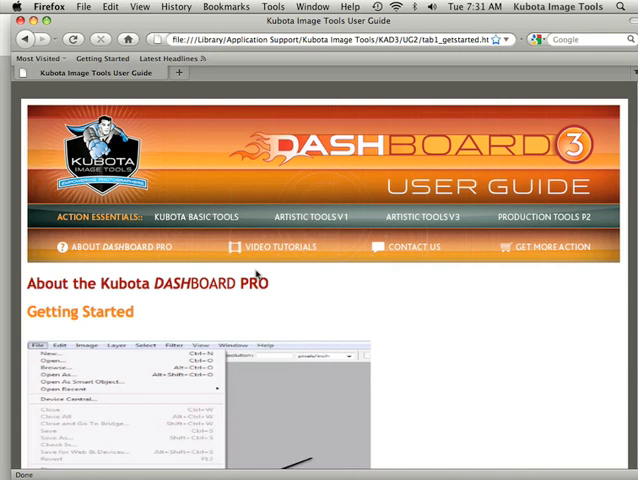
pyautogui.moveTo(278, 277)
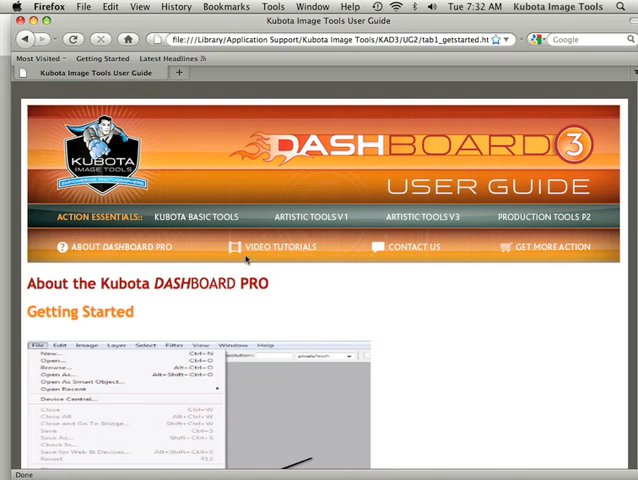
pyautogui.moveTo(295, 262)
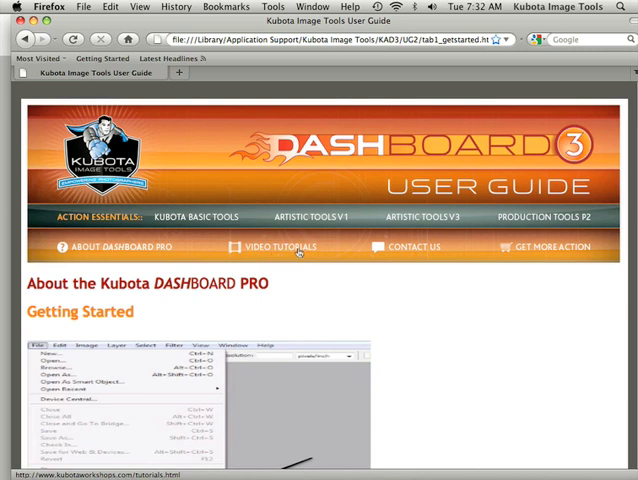
pyautogui.moveTo(416, 274)
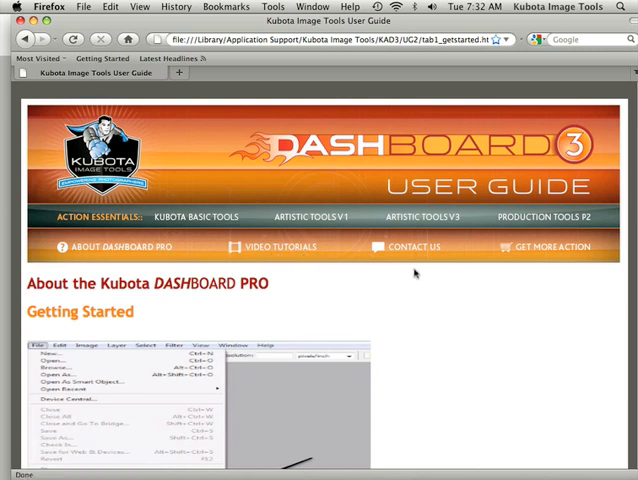
pyautogui.moveTo(413, 247)
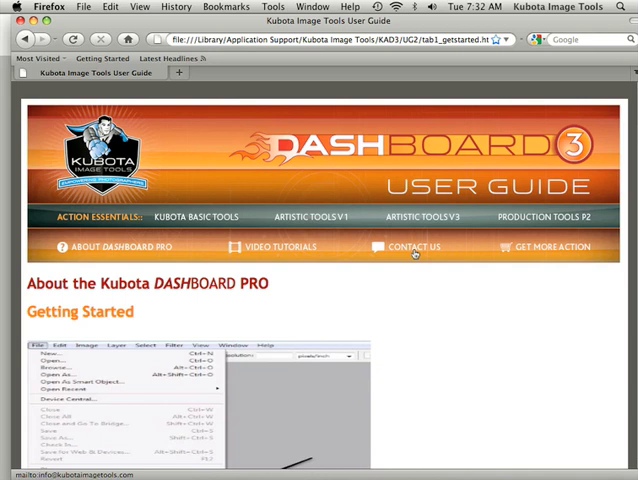
pyautogui.moveTo(551, 255)
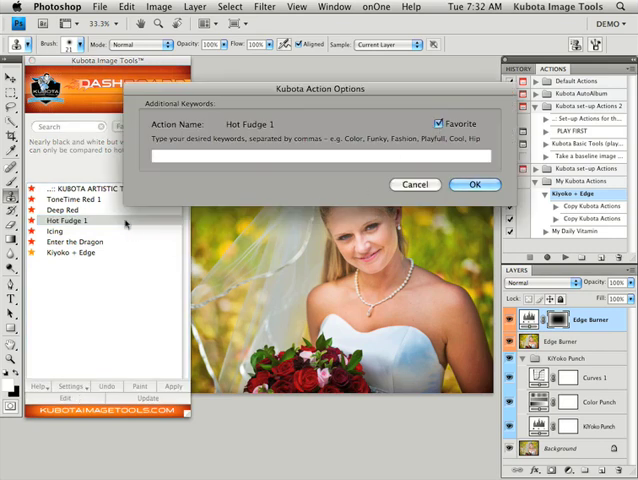
pyautogui.moveTo(296, 217)
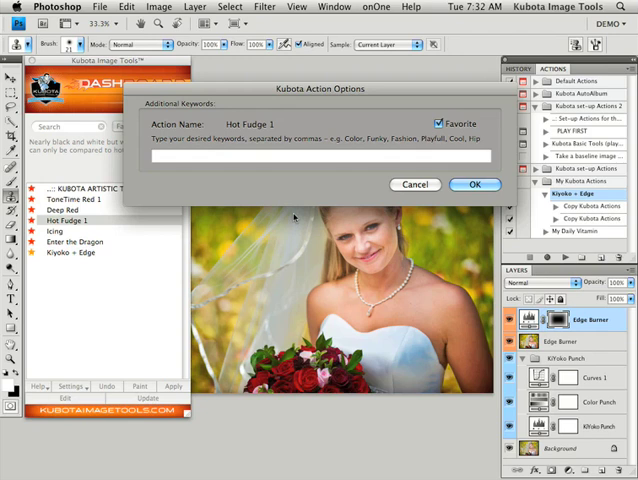
pyautogui.moveTo(365, 155)
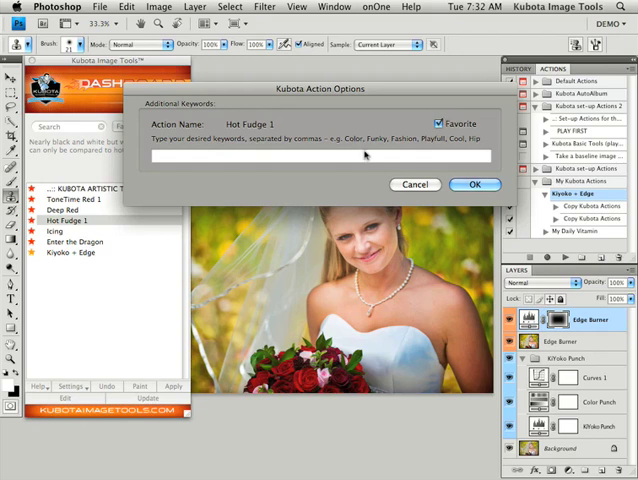
# Enter the keywords 'Smith Wedding' for Hot Fudge 1 and save them
pyautogui.click(320, 155)
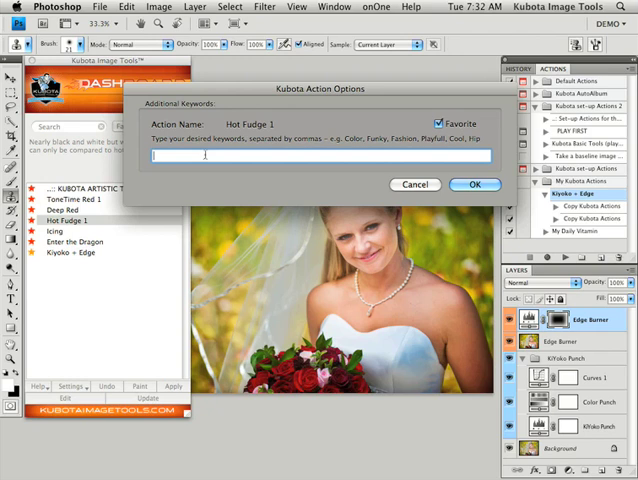
pyautogui.write('SM')
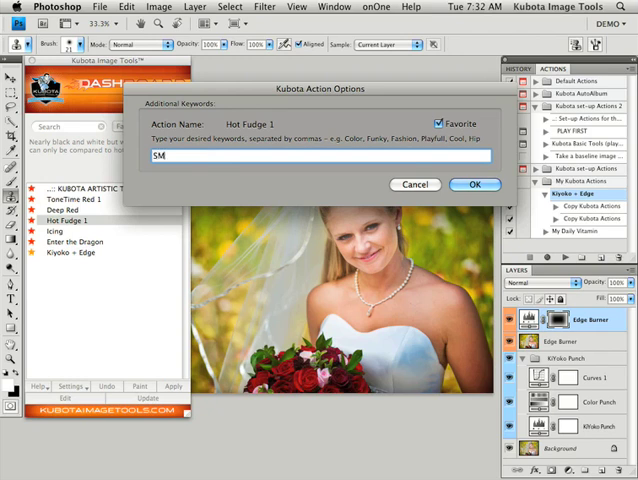
pyautogui.write('Smith')
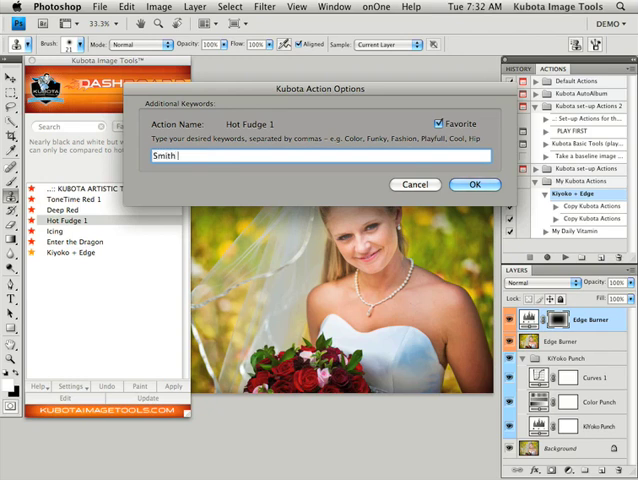
pyautogui.write('Wedding')
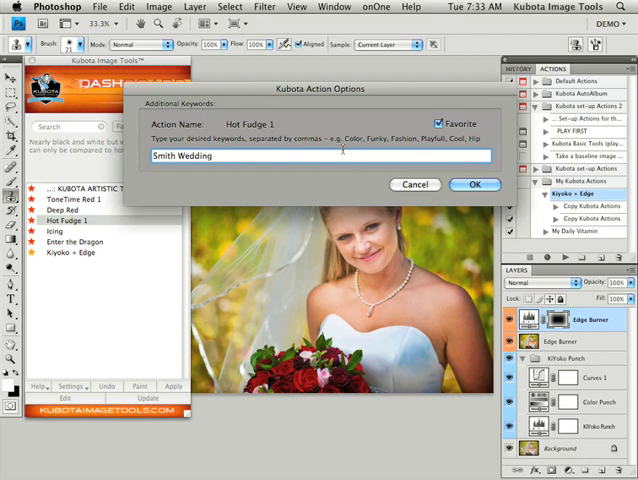
pyautogui.click(475, 184)
pyautogui.write('smith')
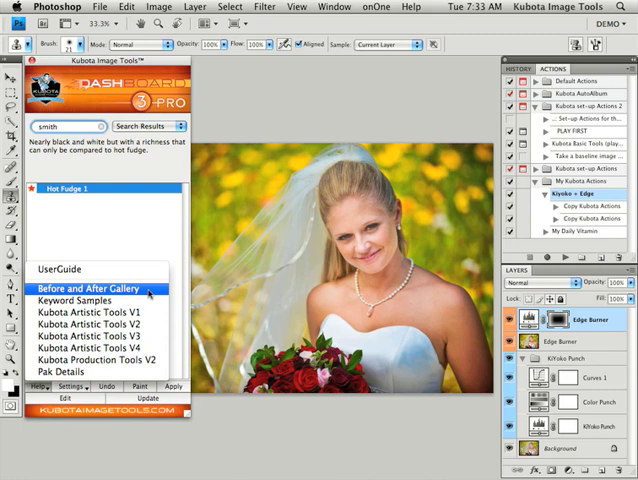
pyautogui.moveTo(70, 301)
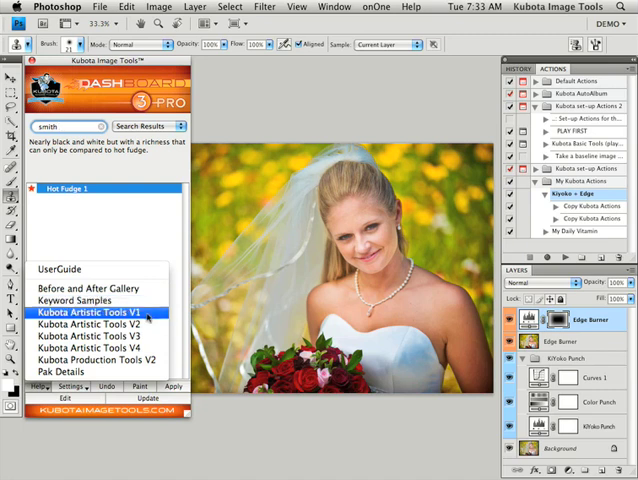
pyautogui.moveTo(100, 347)
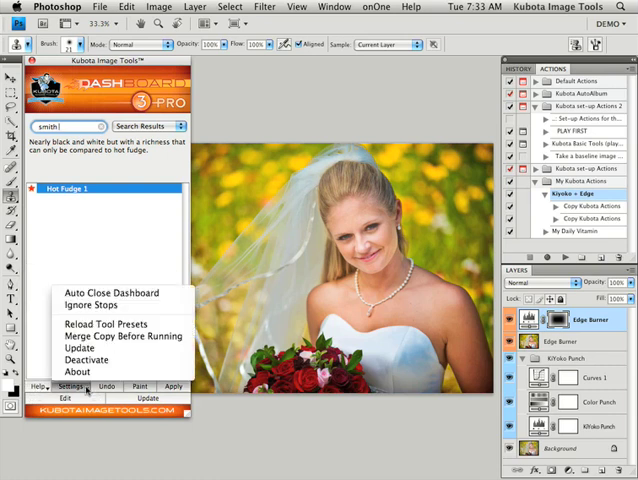
pyautogui.moveTo(112, 292)
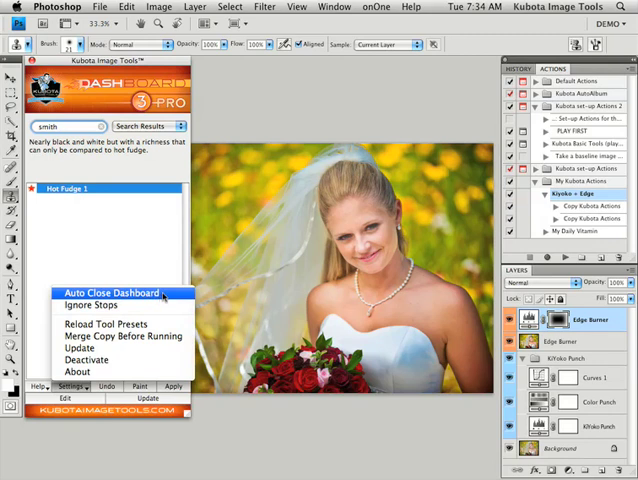
pyautogui.moveTo(91, 305)
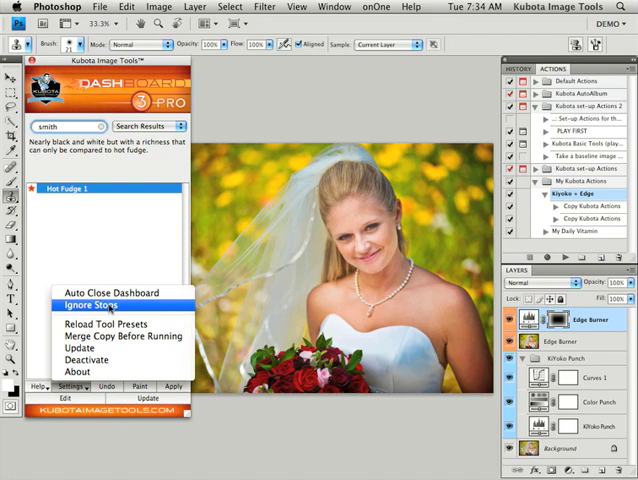
pyautogui.moveTo(105, 324)
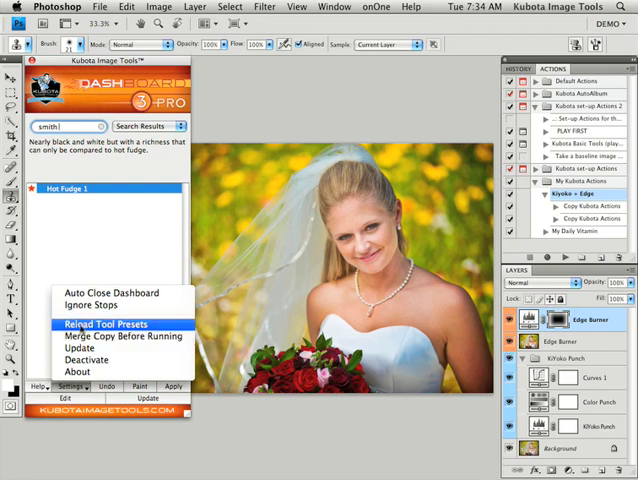
pyautogui.moveTo(120, 336)
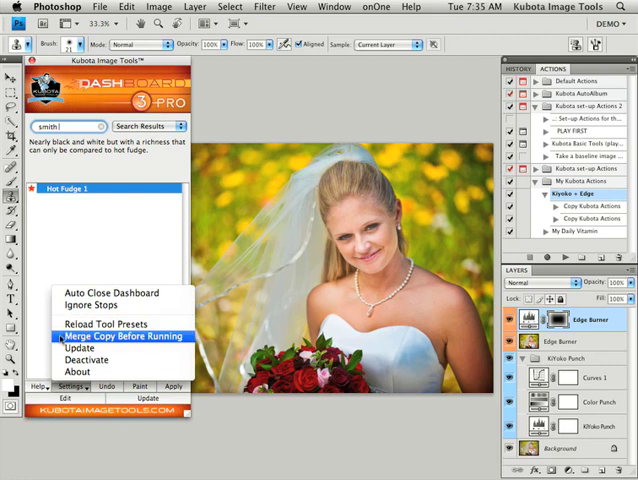
pyautogui.moveTo(80, 347)
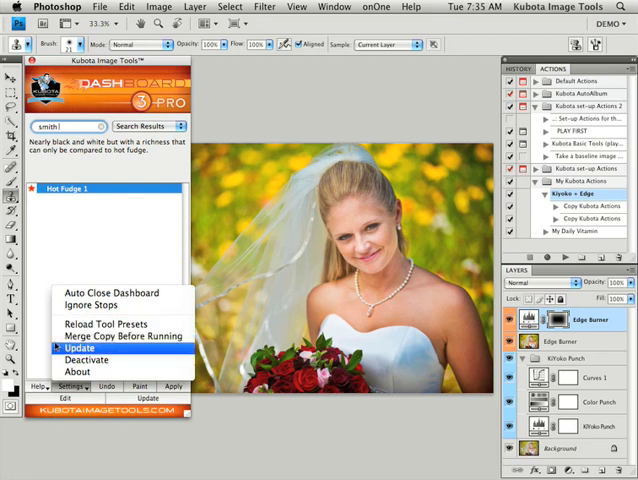
pyautogui.moveTo(117, 335)
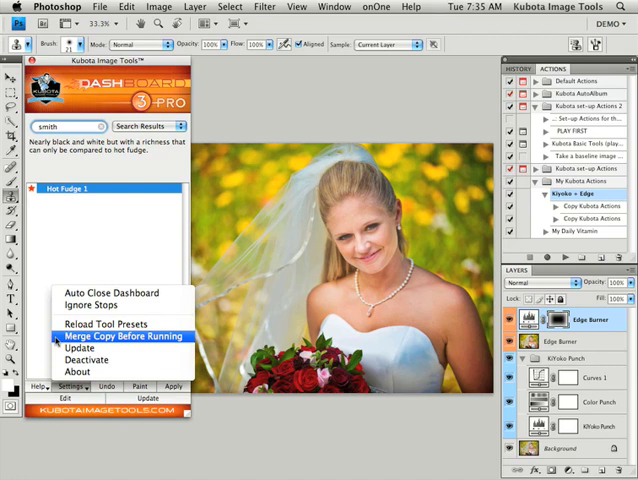
pyautogui.moveTo(80, 347)
pyautogui.write('punch')
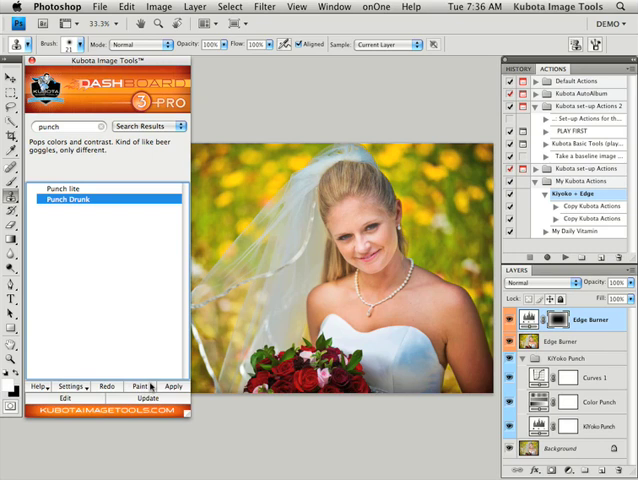
pyautogui.moveTo(150, 354)
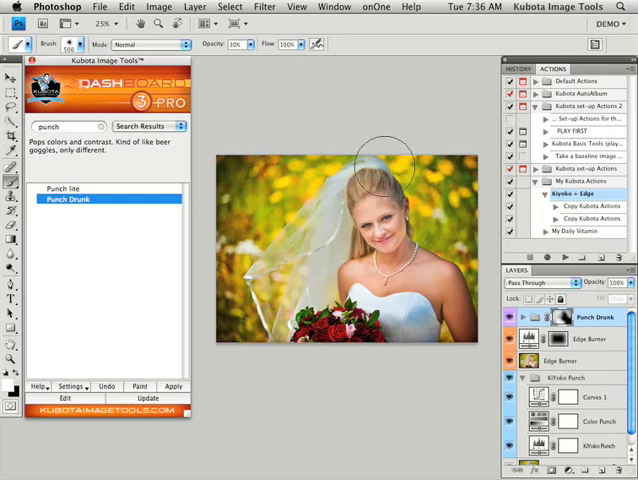
pyautogui.moveTo(460, 225)
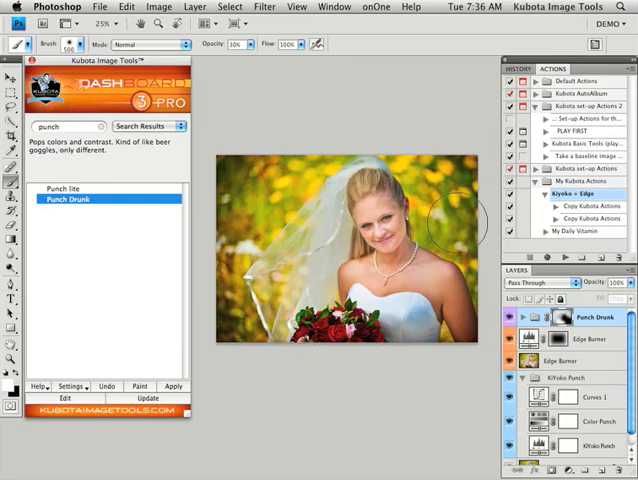
pyautogui.moveTo(315, 180)
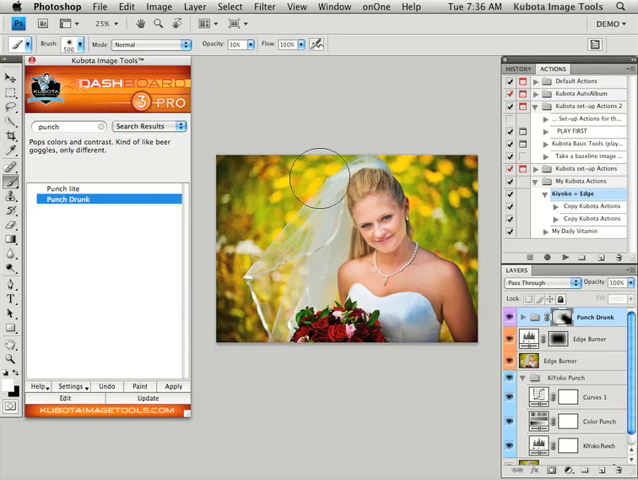
pyautogui.moveTo(408, 155)
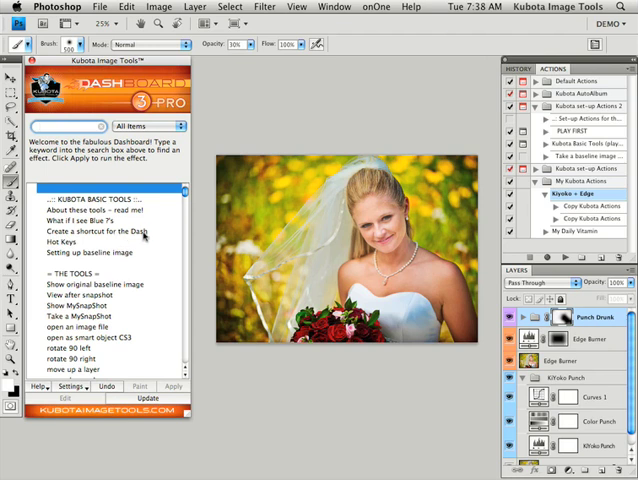
# Run 'Create a shortcut for the Dash' and continue past its instruction dialog
pyautogui.click(90, 231)
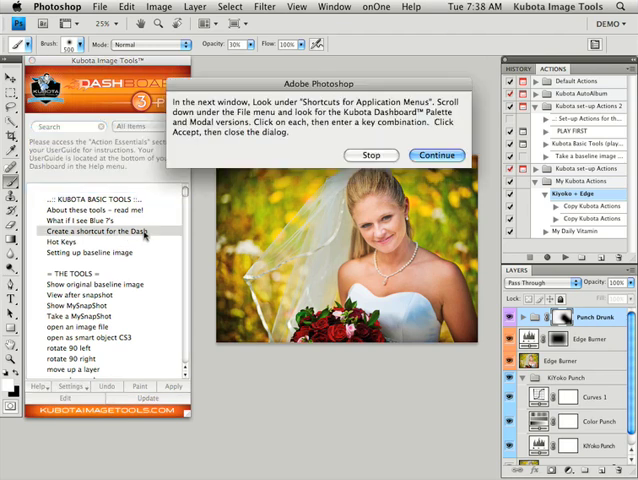
pyautogui.moveTo(290, 150)
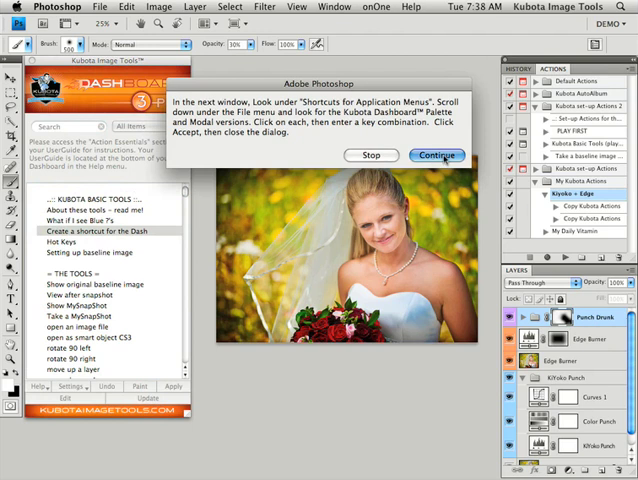
pyautogui.click(436, 155)
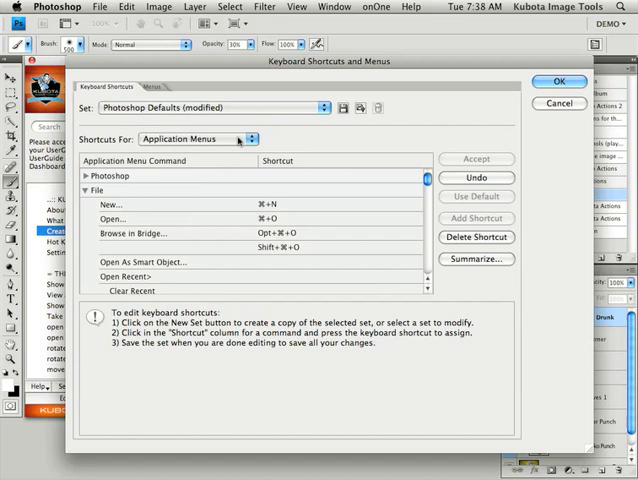
# Under the File commands, assign a keyboard shortcut to Kubota Dashboard 3 Palette
pyautogui.click(86, 190)
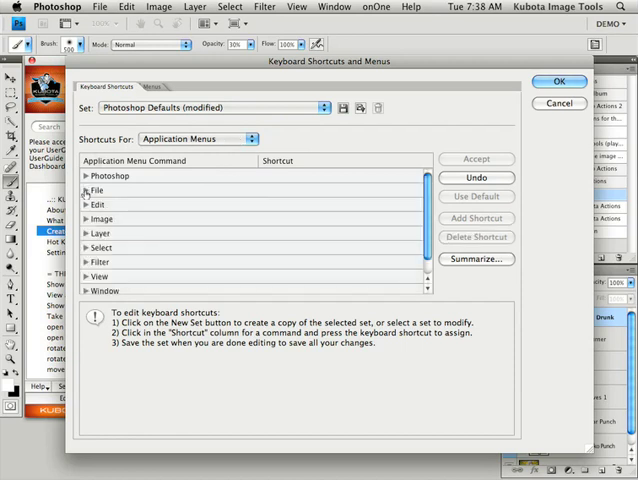
pyautogui.click(87, 190)
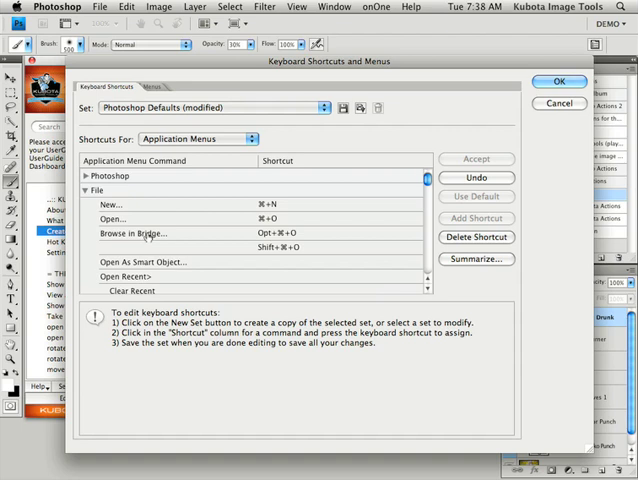
pyautogui.scroll(-3)
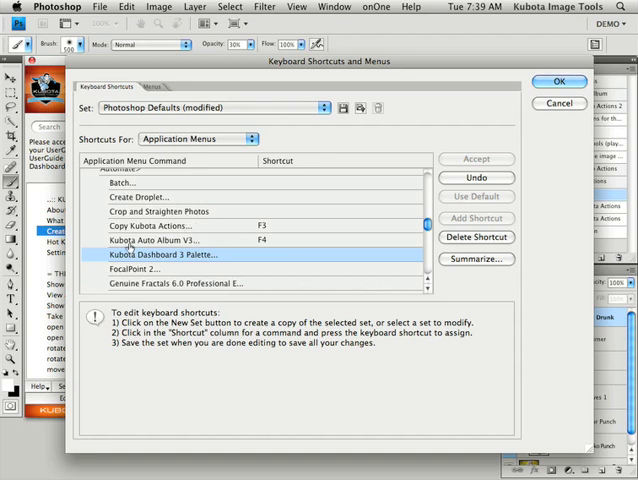
pyautogui.moveTo(202, 247)
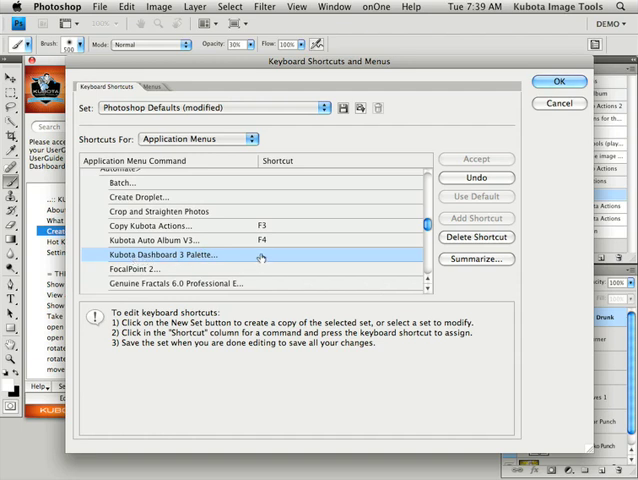
pyautogui.click(280, 255)
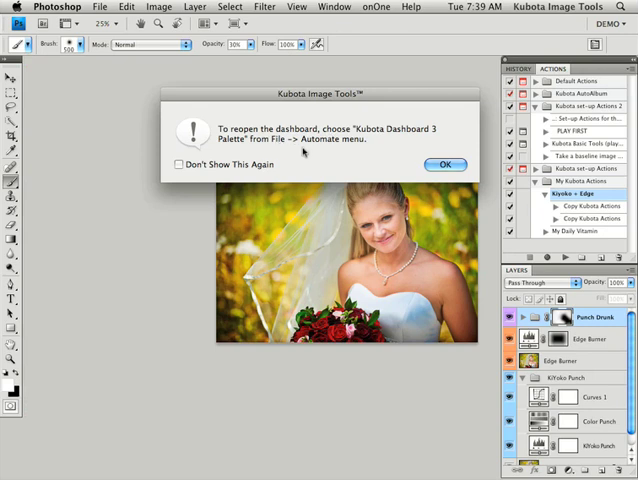
# Dismiss the Kubota notice about reopening the Dashboard
pyautogui.click(446, 164)
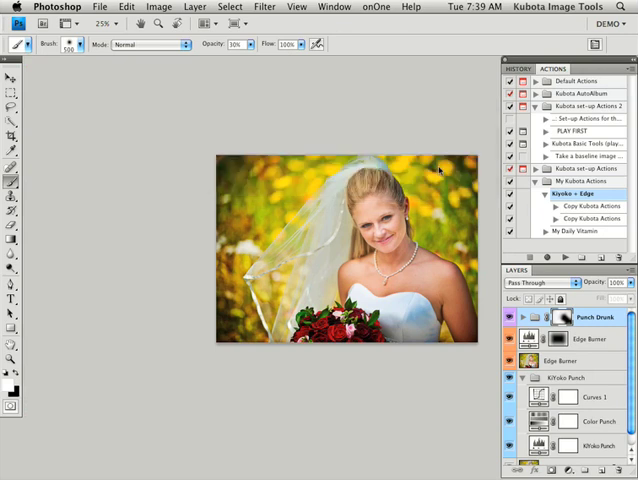
pyautogui.moveTo(228, 115)
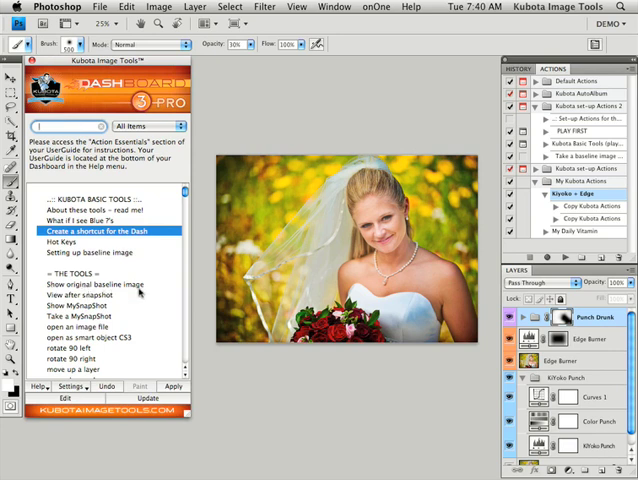
pyautogui.moveTo(154, 293)
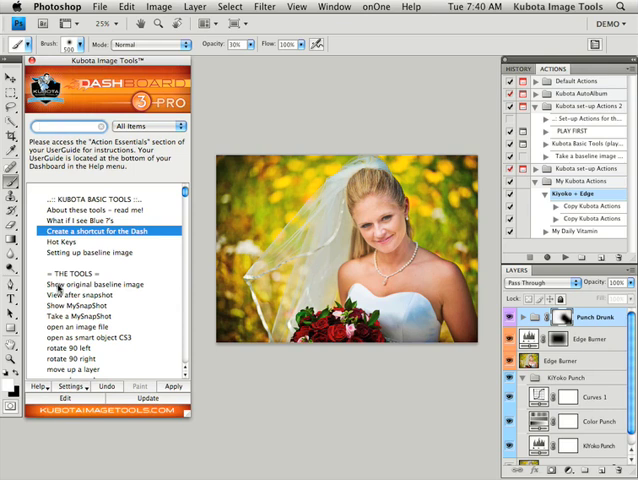
# Search the Dashboard for 'orig' and apply Show original baseline image
pyautogui.click(91, 282)
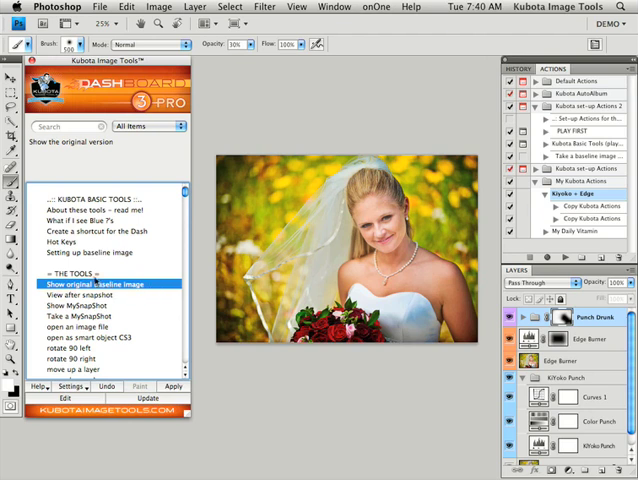
pyautogui.click(65, 127)
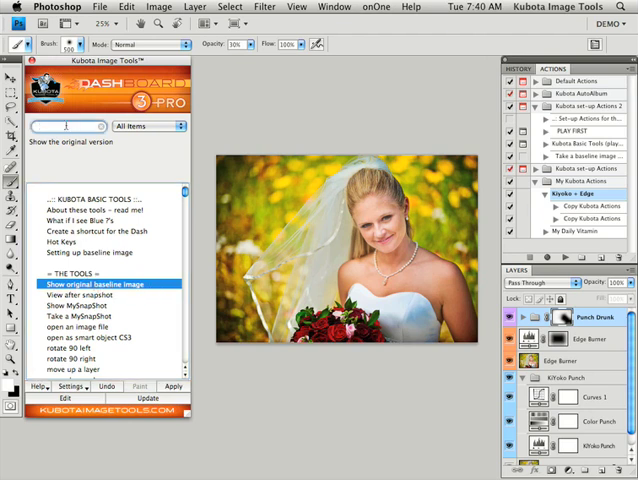
pyautogui.write('orig')
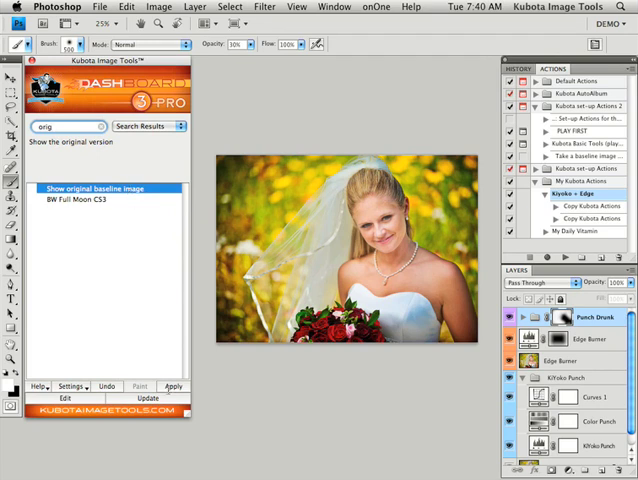
pyautogui.click(102, 188)
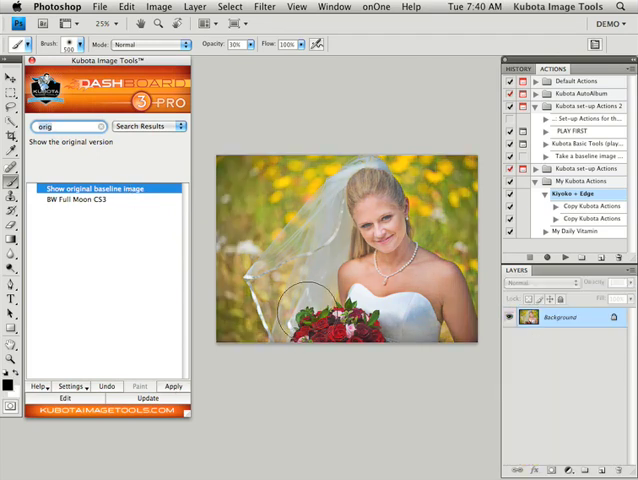